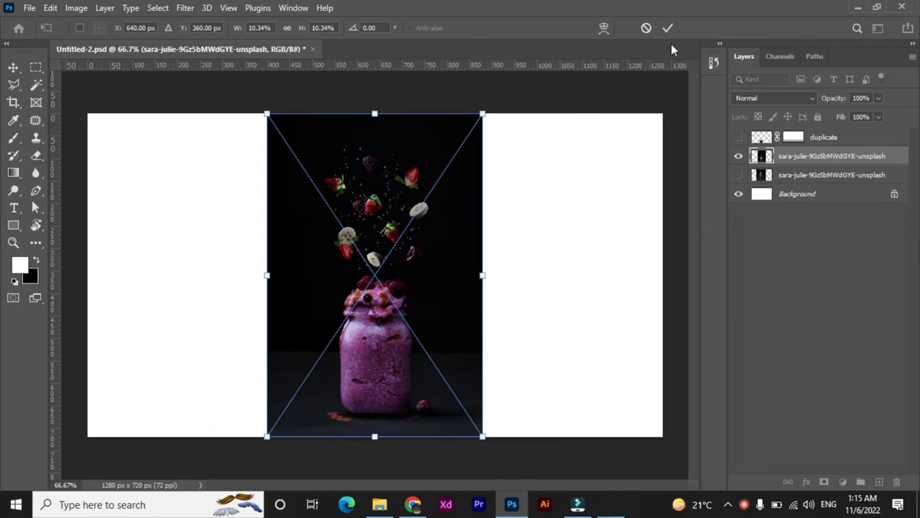
- Commit the photo's resize and rasterize the smoothie photo layer into plain pixels
{"action": "left_click", "coordinate": [668, 28]}
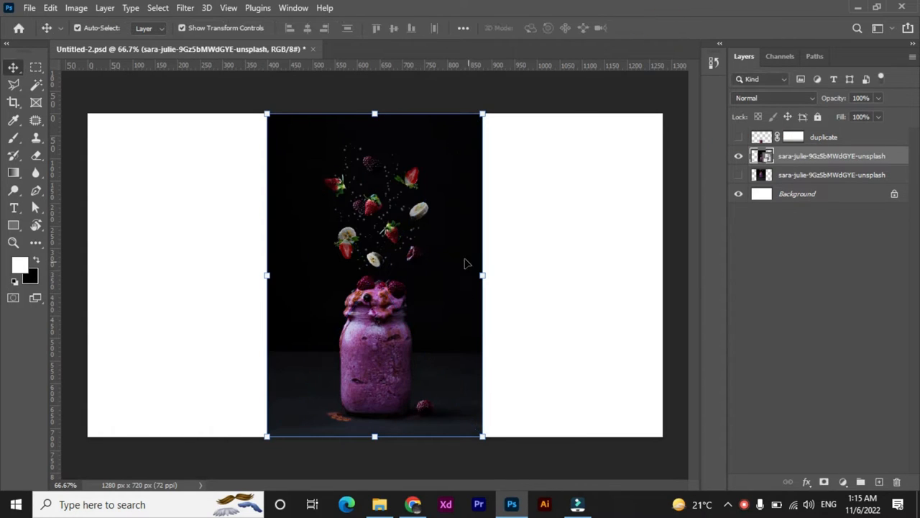
{"action": "right_click", "coordinate": [831, 155]}
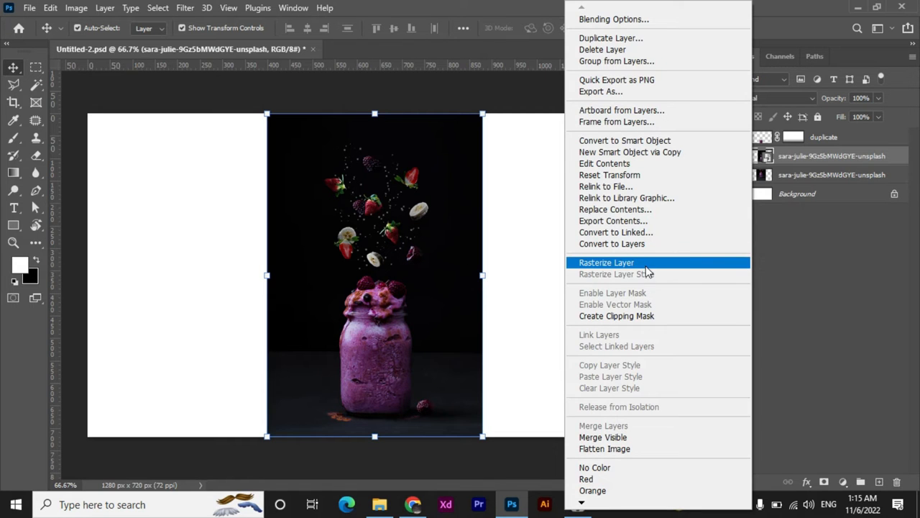
{"action": "left_click", "coordinate": [606, 262]}
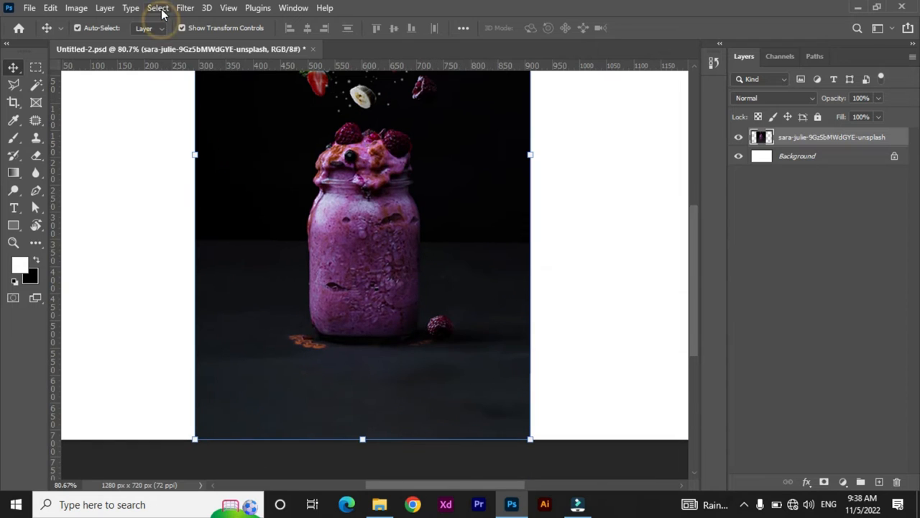
- Use Select > Subject to auto-select the jar and berries
{"action": "left_click", "coordinate": [158, 9]}
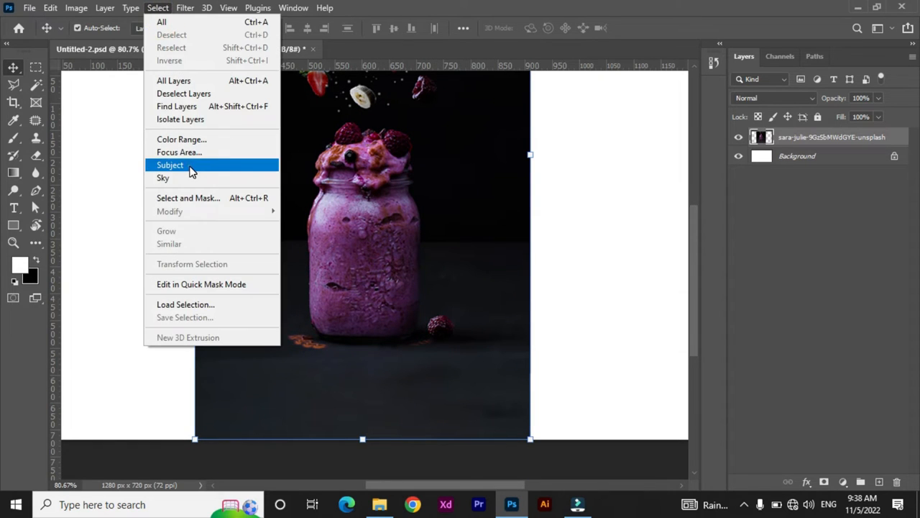
{"action": "left_click", "coordinate": [170, 164]}
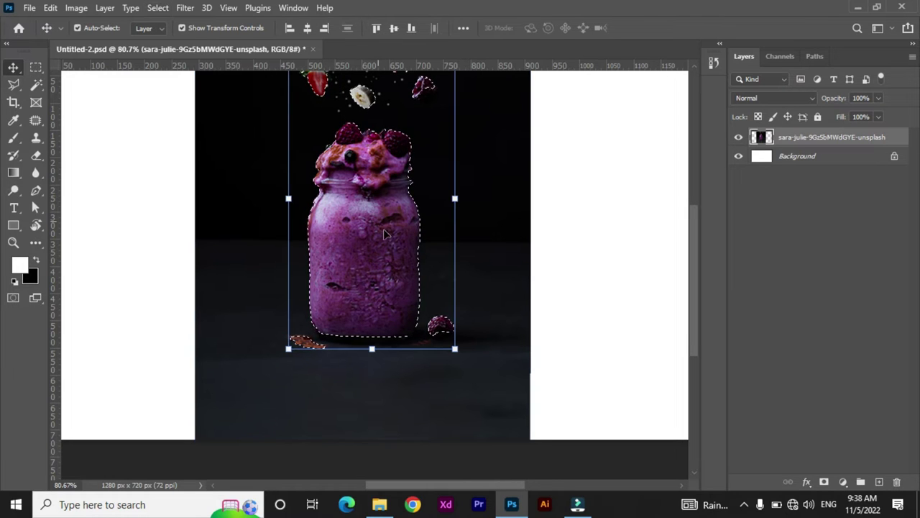
{"action": "mouse_move", "coordinate": [420, 301]}
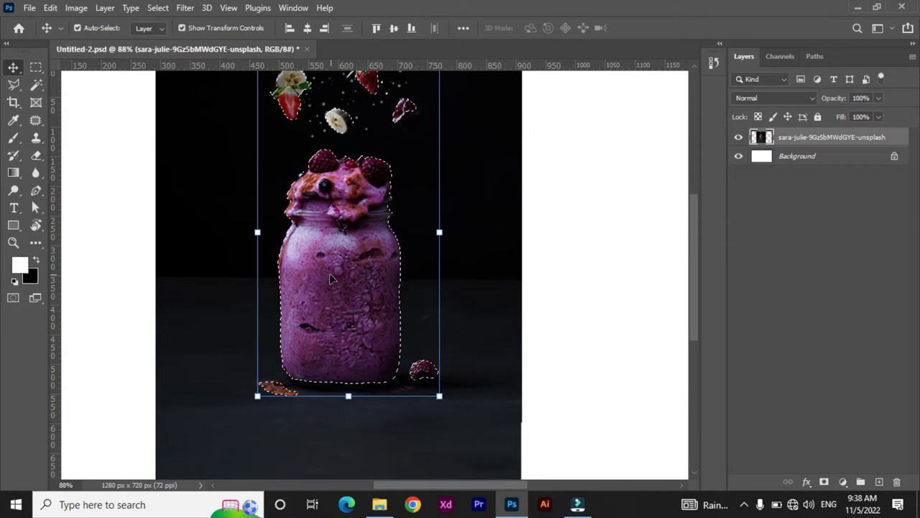
- Copy the selected jar onto a new layer with Ctrl+J and rename it 'duplicate'
{"action": "key", "text": "ctrl+j"}
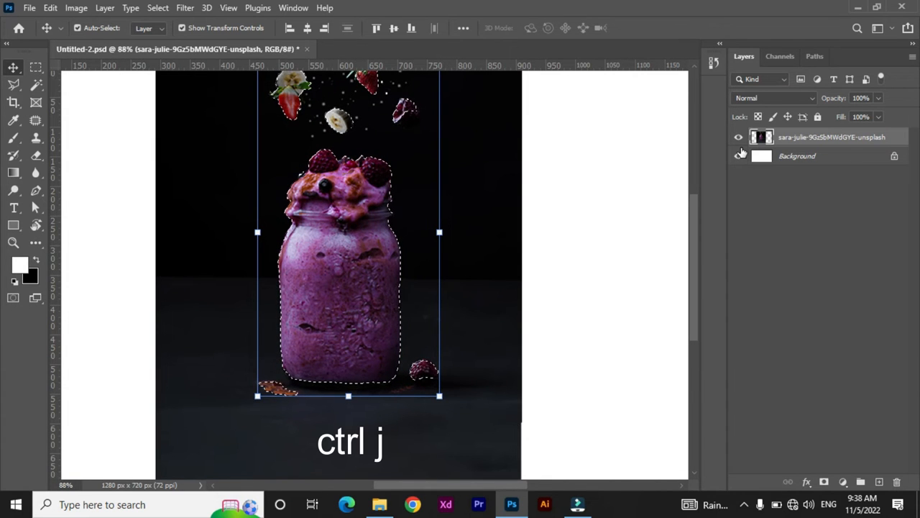
{"action": "key", "text": "ctrl+j"}
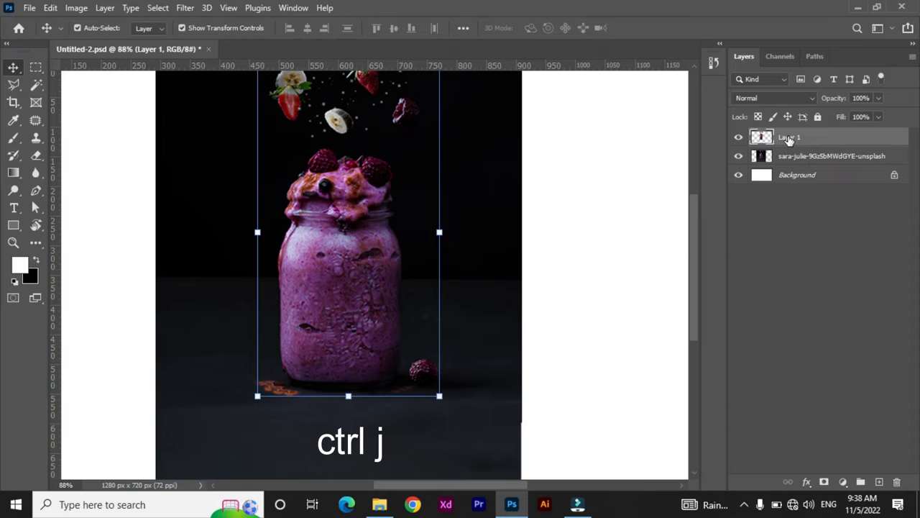
{"action": "double_click", "coordinate": [789, 136]}
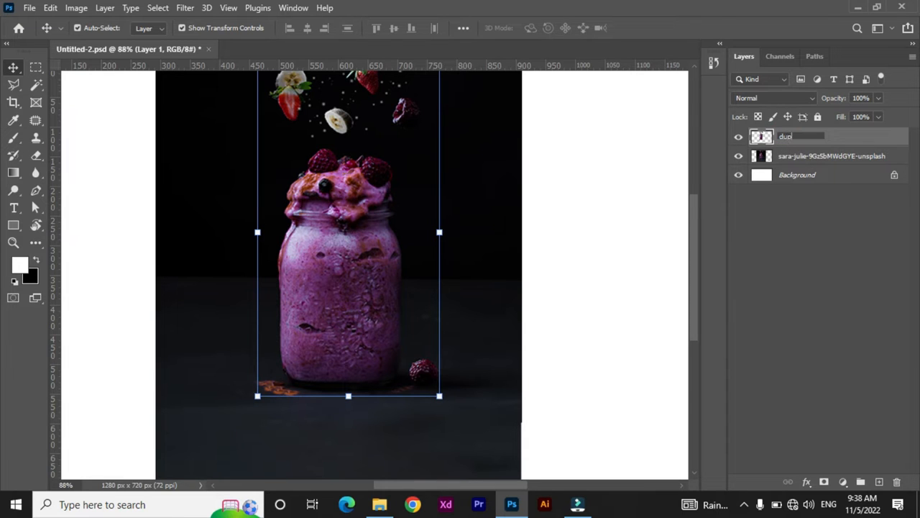
{"action": "type", "text": "licate"}
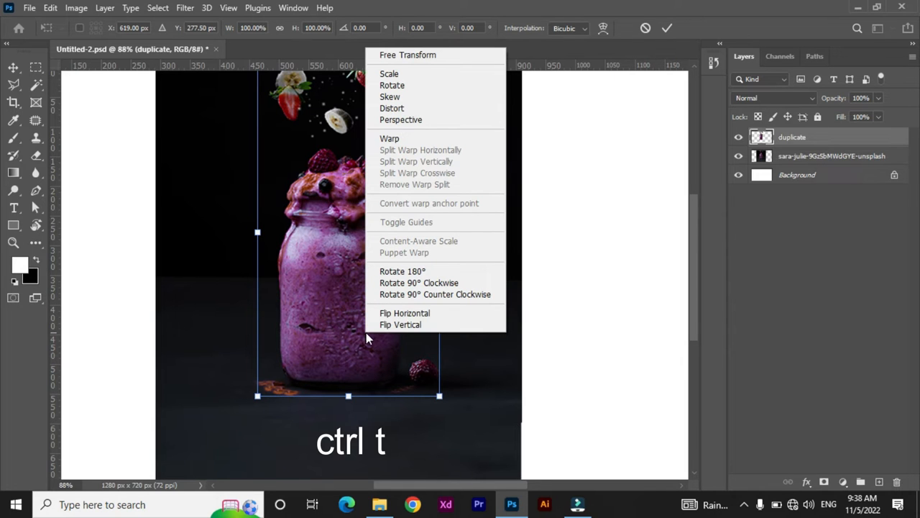
{"action": "mouse_move", "coordinate": [400, 325]}
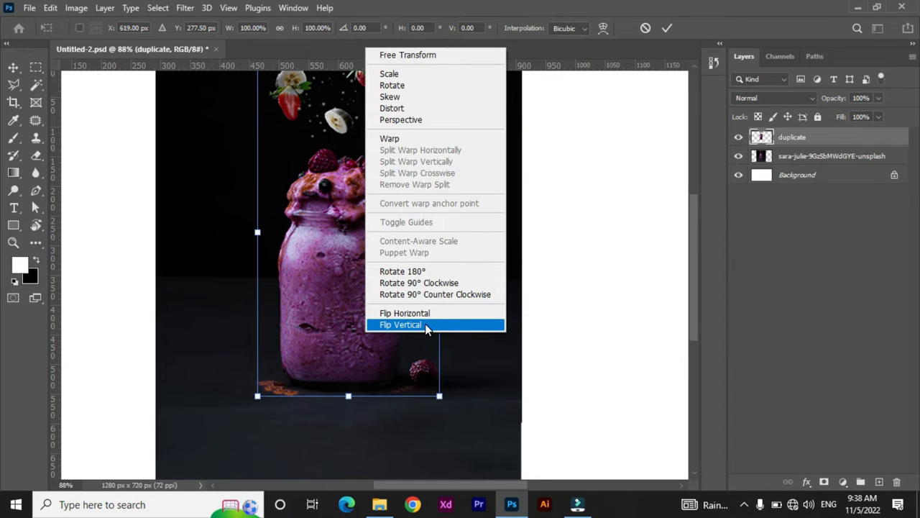
- Flip the duplicate jar vertically and move it down beneath the original jar's base as a reflection
{"action": "left_click", "coordinate": [399, 325]}
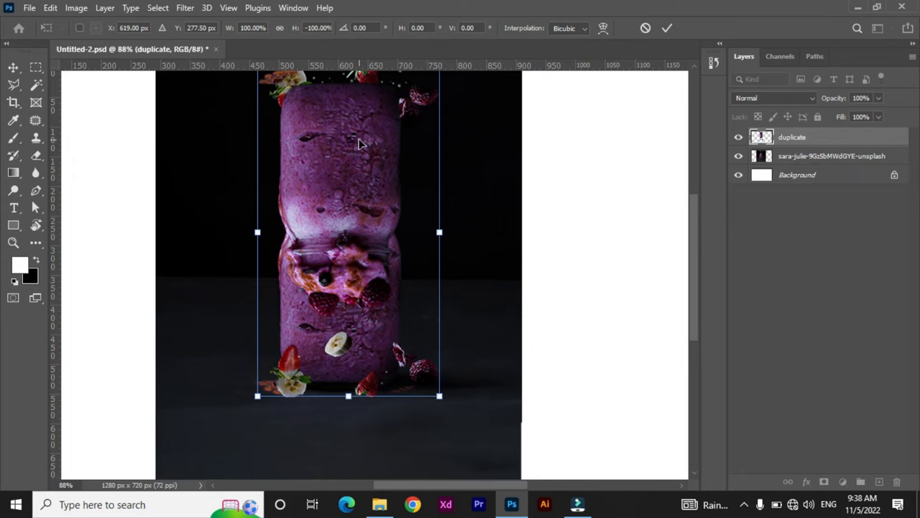
{"action": "left_click", "coordinate": [666, 29]}
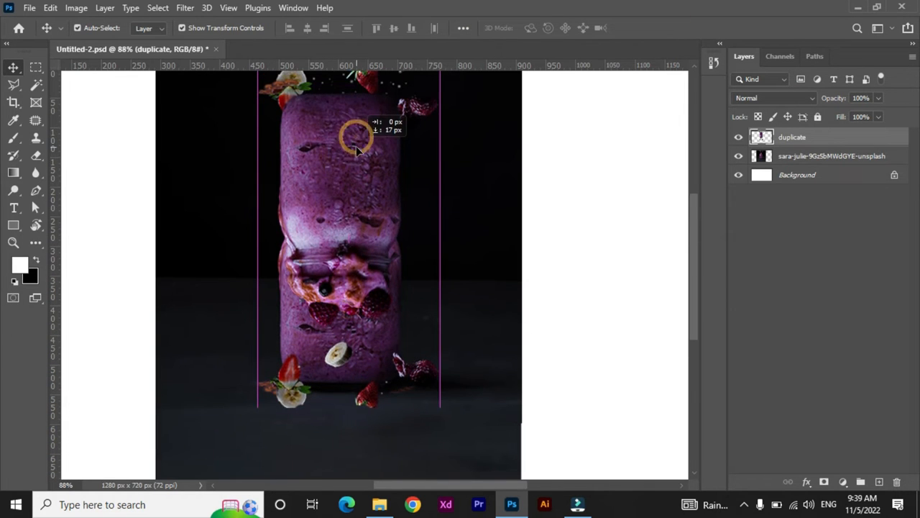
{"action": "left_click_drag", "start_coordinate": [357, 137], "coordinate": [357, 328]}
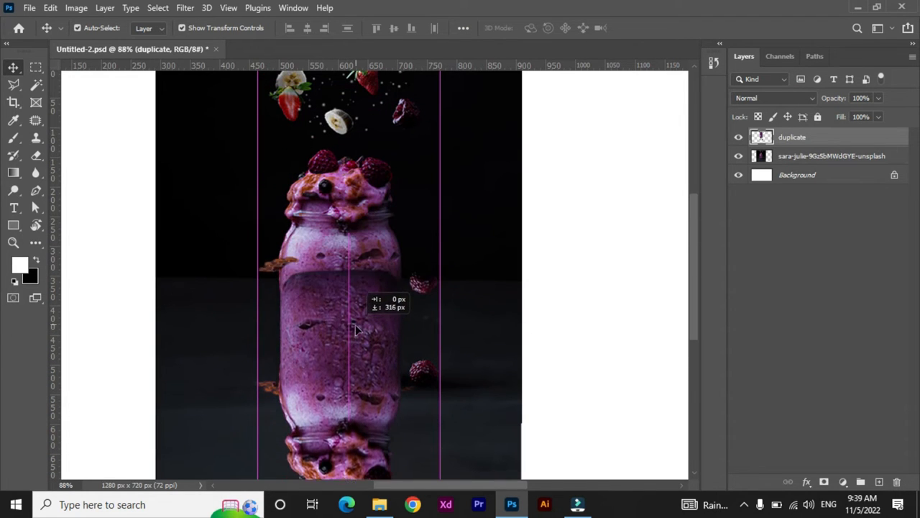
{"action": "left_click_drag", "start_coordinate": [357, 331], "coordinate": [368, 394]}
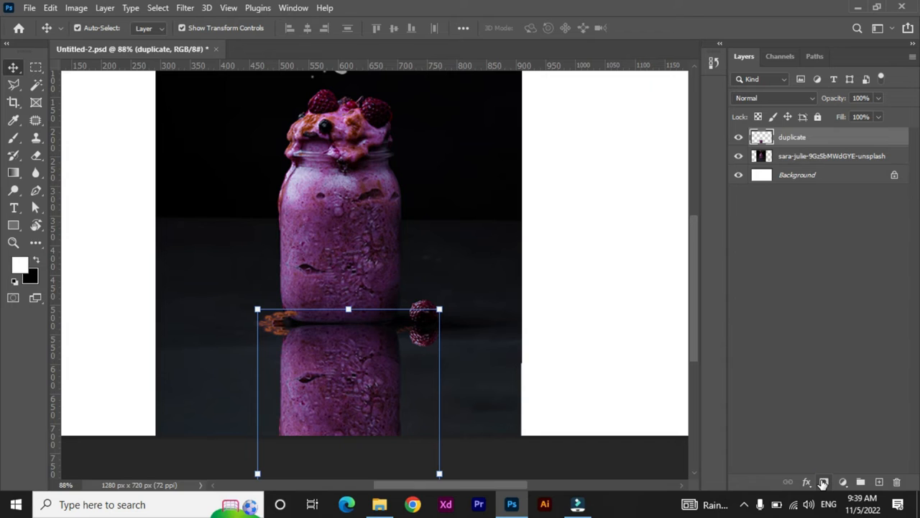
- Add a layer mask to the duplicate and choose the Foreground to Background black-to-white gradient
{"action": "left_click", "coordinate": [824, 482]}
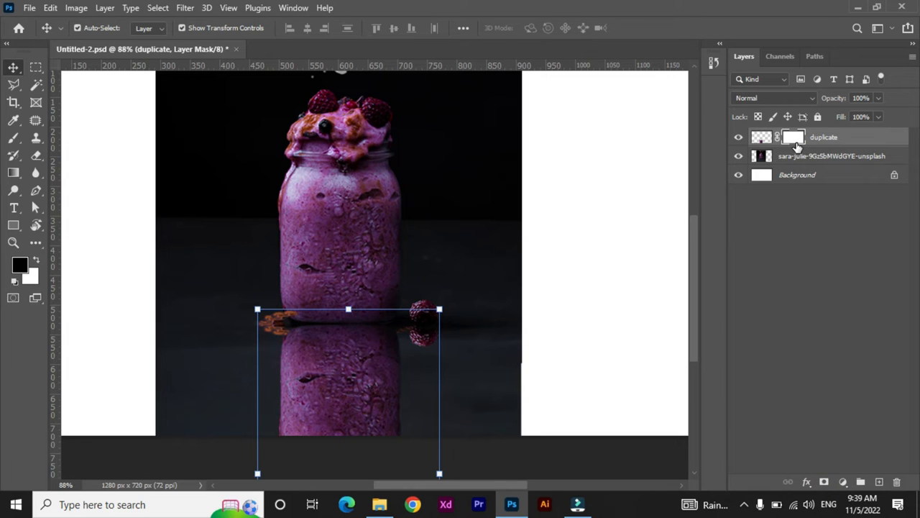
{"action": "mouse_move", "coordinate": [14, 173]}
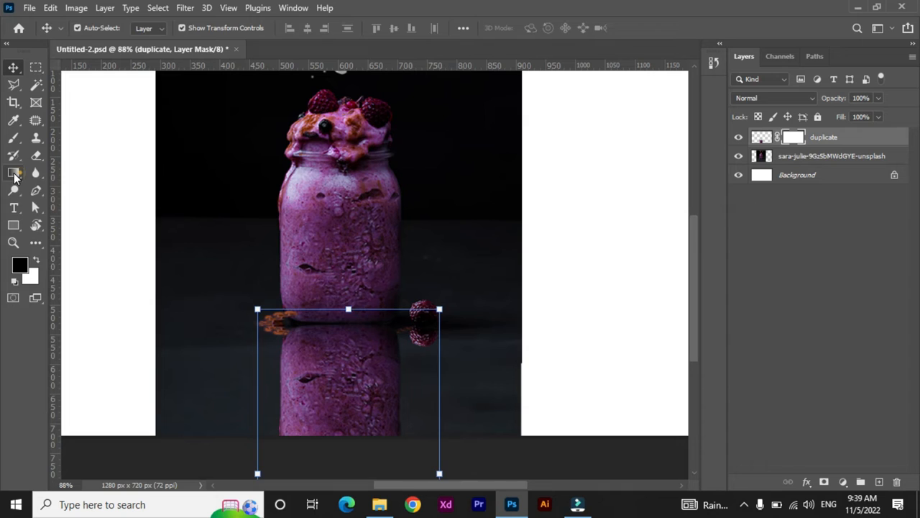
{"action": "left_click", "coordinate": [13, 172]}
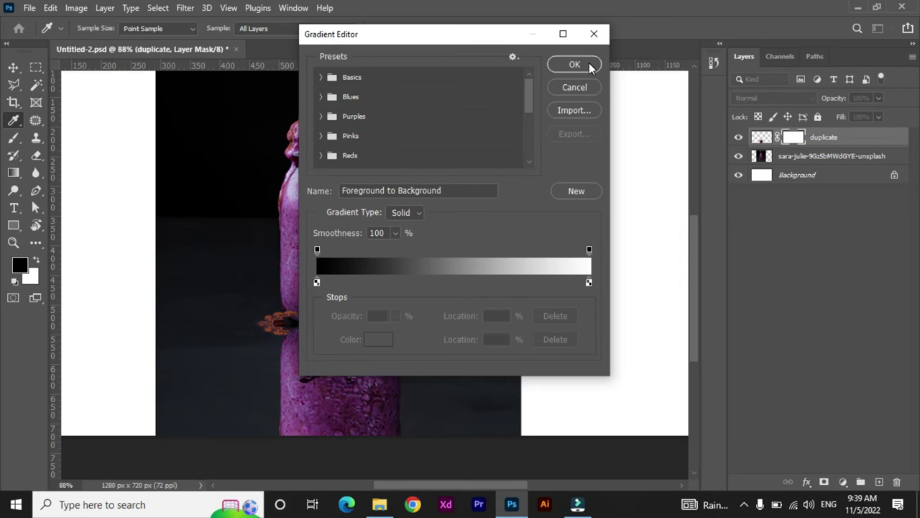
{"action": "left_click", "coordinate": [576, 63]}
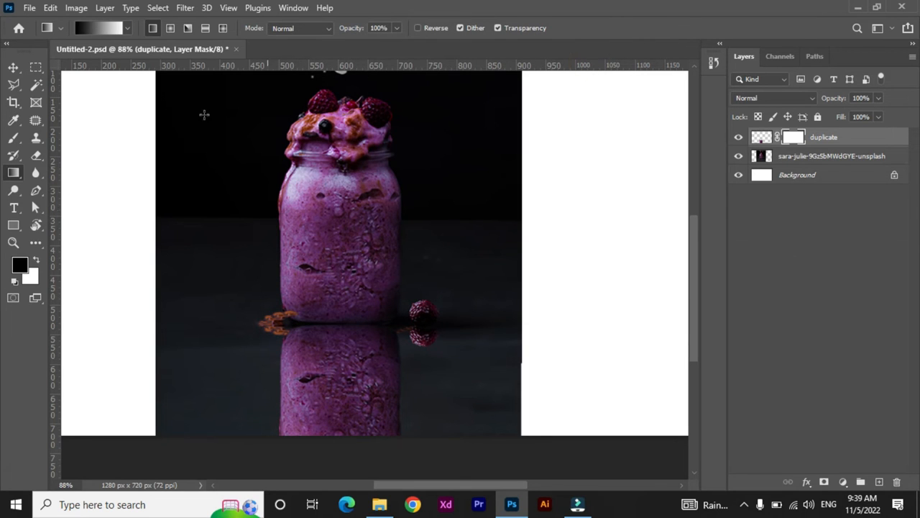
{"action": "mouse_move", "coordinate": [235, 273]}
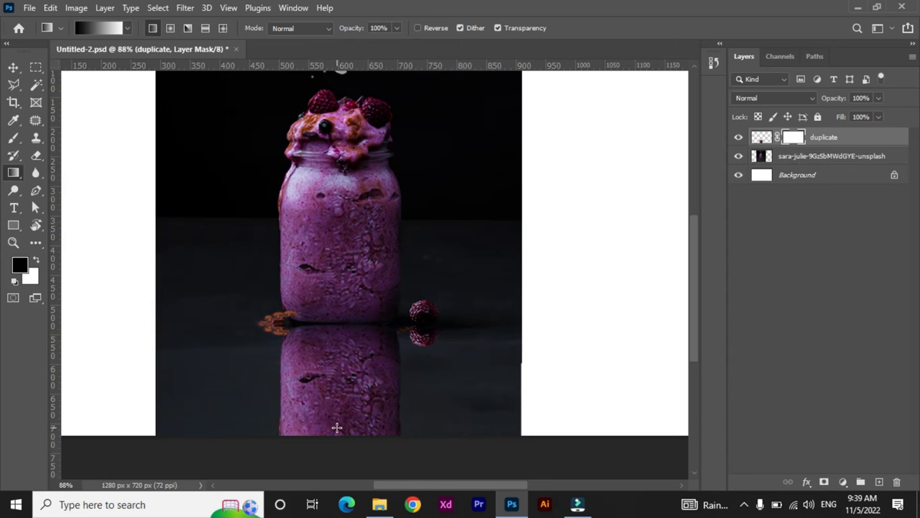
{"action": "mouse_move", "coordinate": [339, 437]}
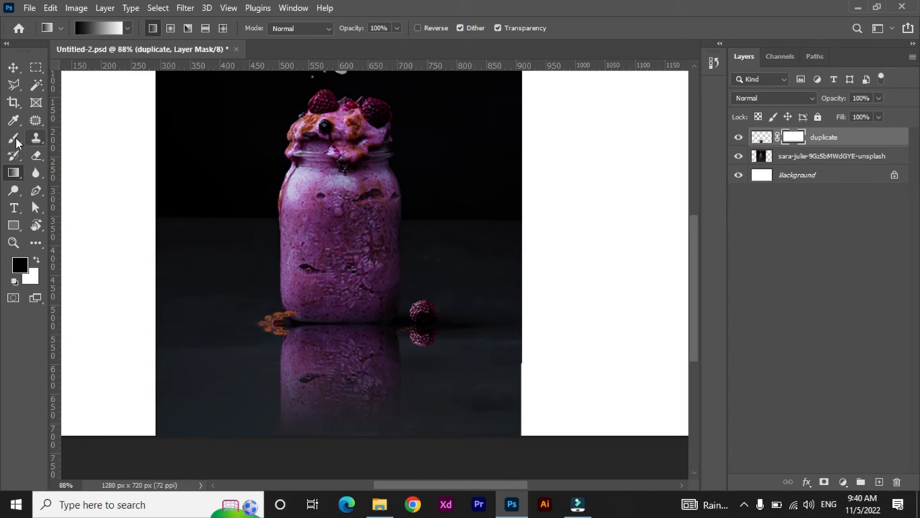
- Finish the bottom-to-top gradient fade on the mask and switch to the Brush tool
{"action": "left_click", "coordinate": [13, 138]}
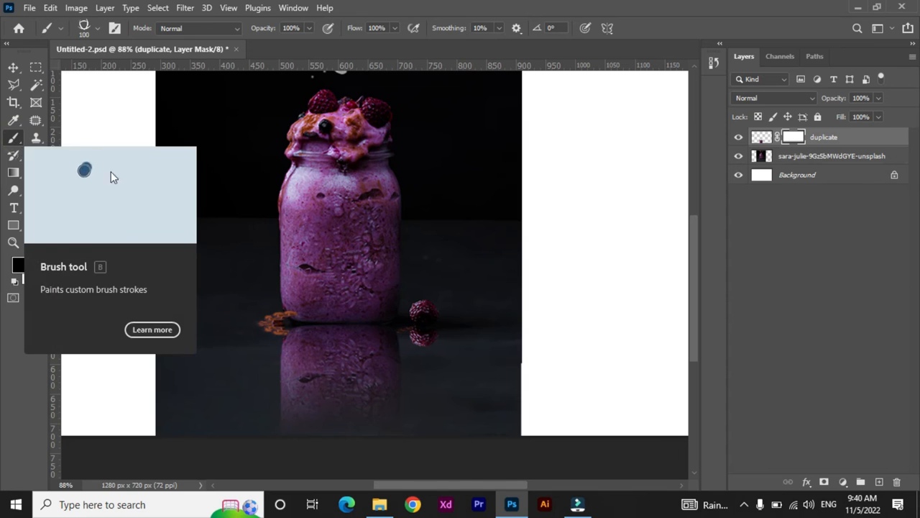